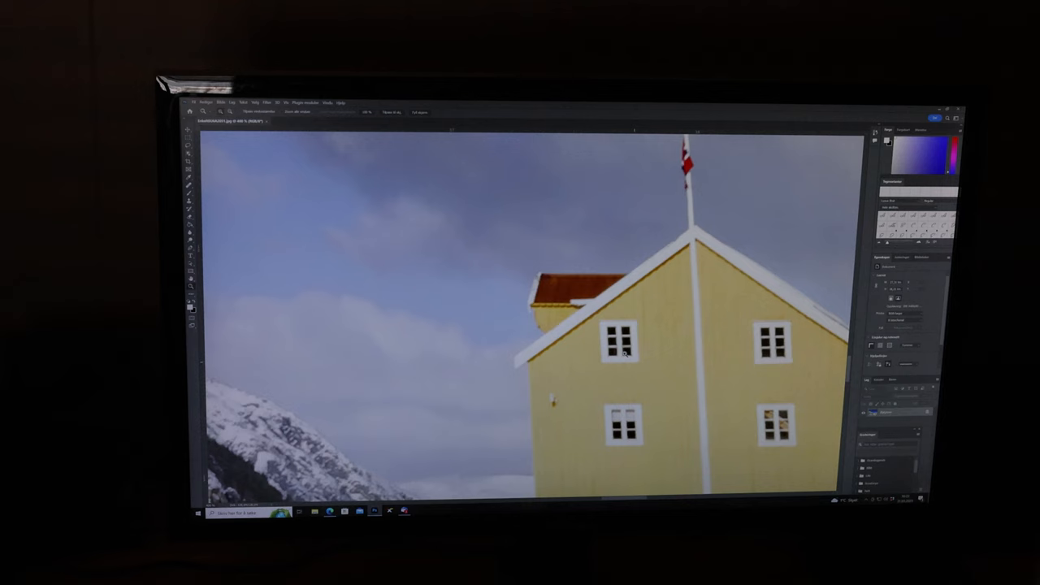
Reveal the File menu's commands, leaving the zoomed-in house photo untouched
click(198, 103)
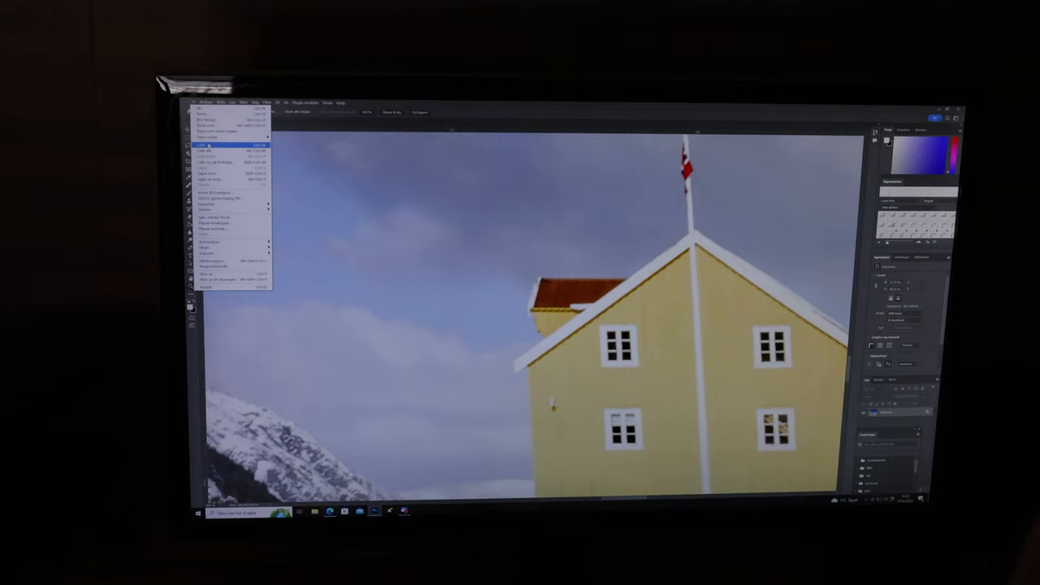